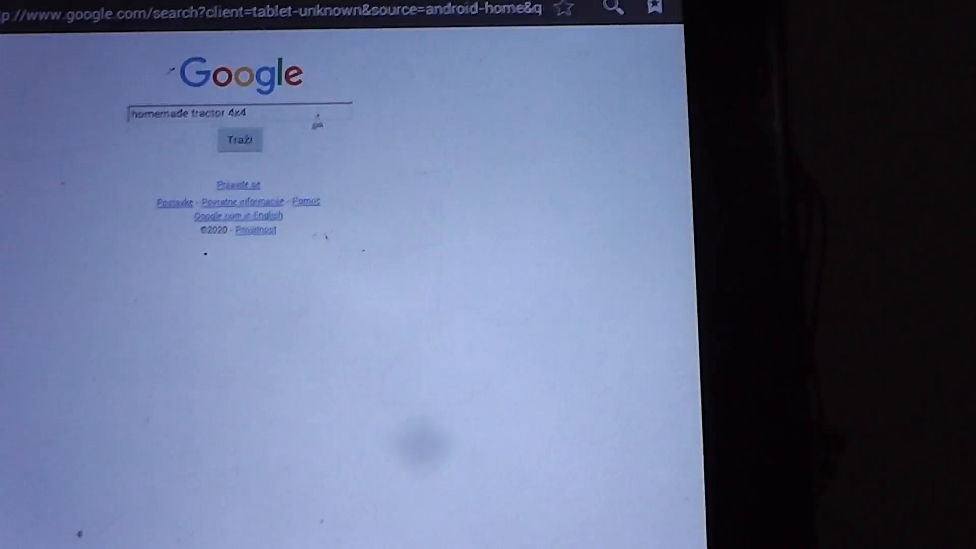
Submit the 'homemade tractor 4x4' search and scroll through the tractor images and YouTube videos
{"action": "left_click", "coordinate": [240, 140]}
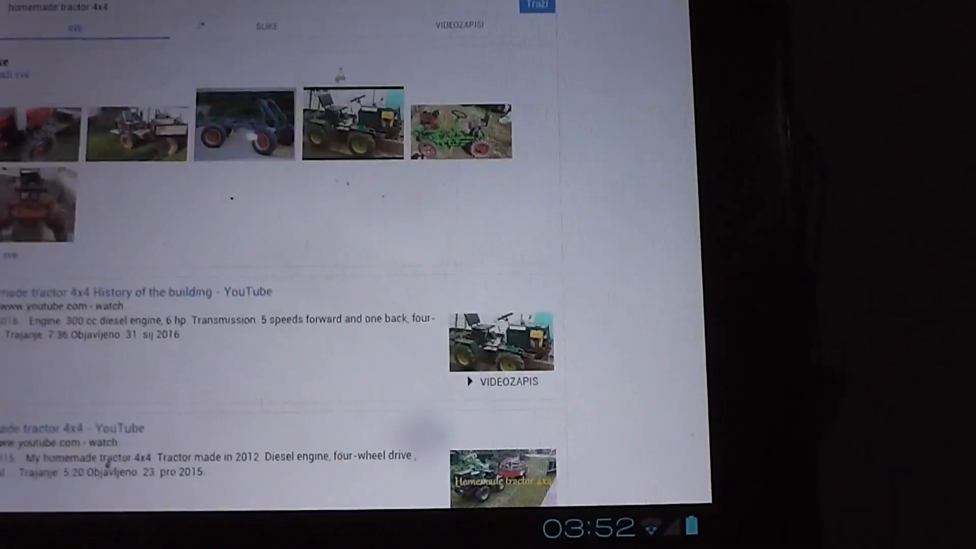
{"action": "scroll", "scroll_direction": "down", "scroll_amount": 3}
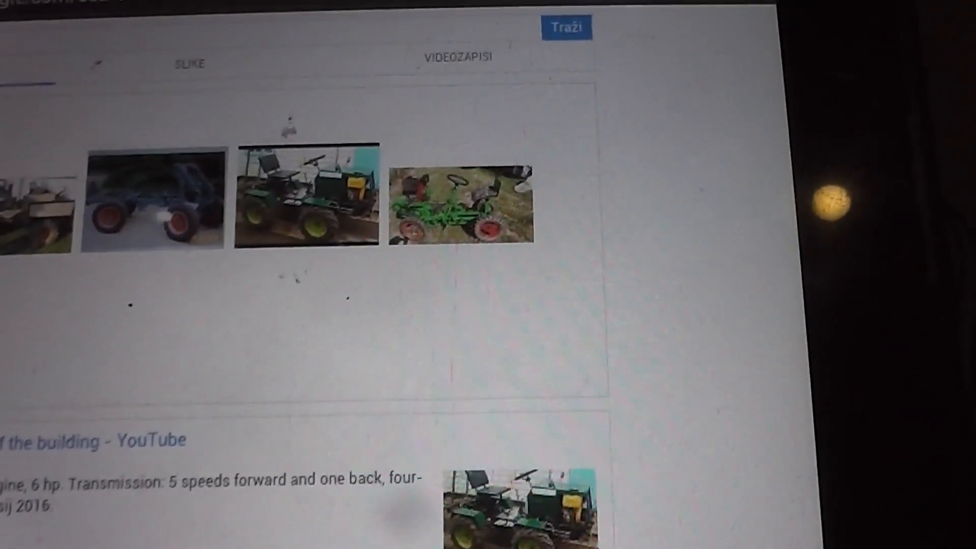
{"action": "scroll", "scroll_direction": "down", "scroll_amount": 3}
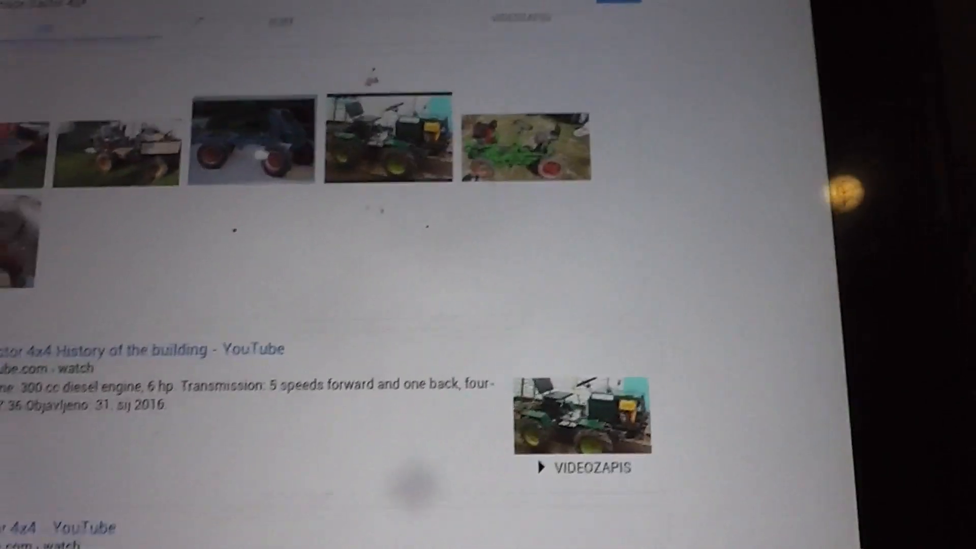